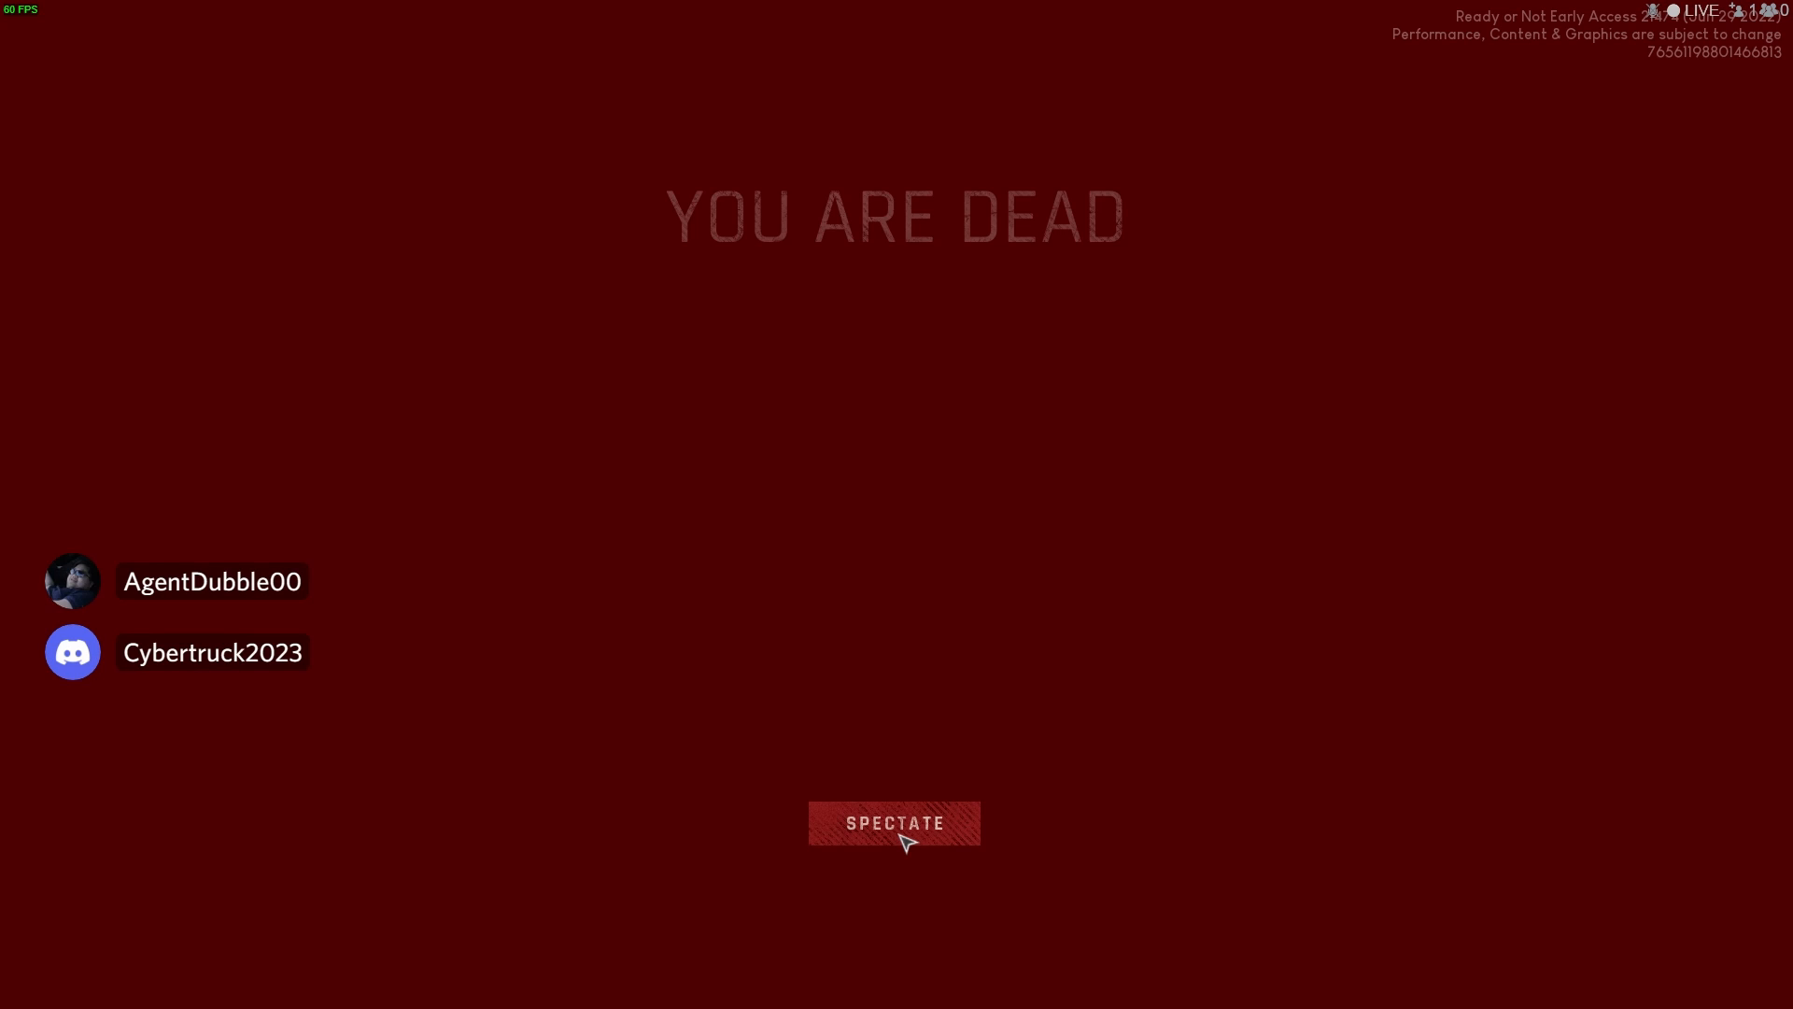
- Choose SPECTATE on the YOU ARE DEAD screen to watch a teammate's head cam
click(893, 824)
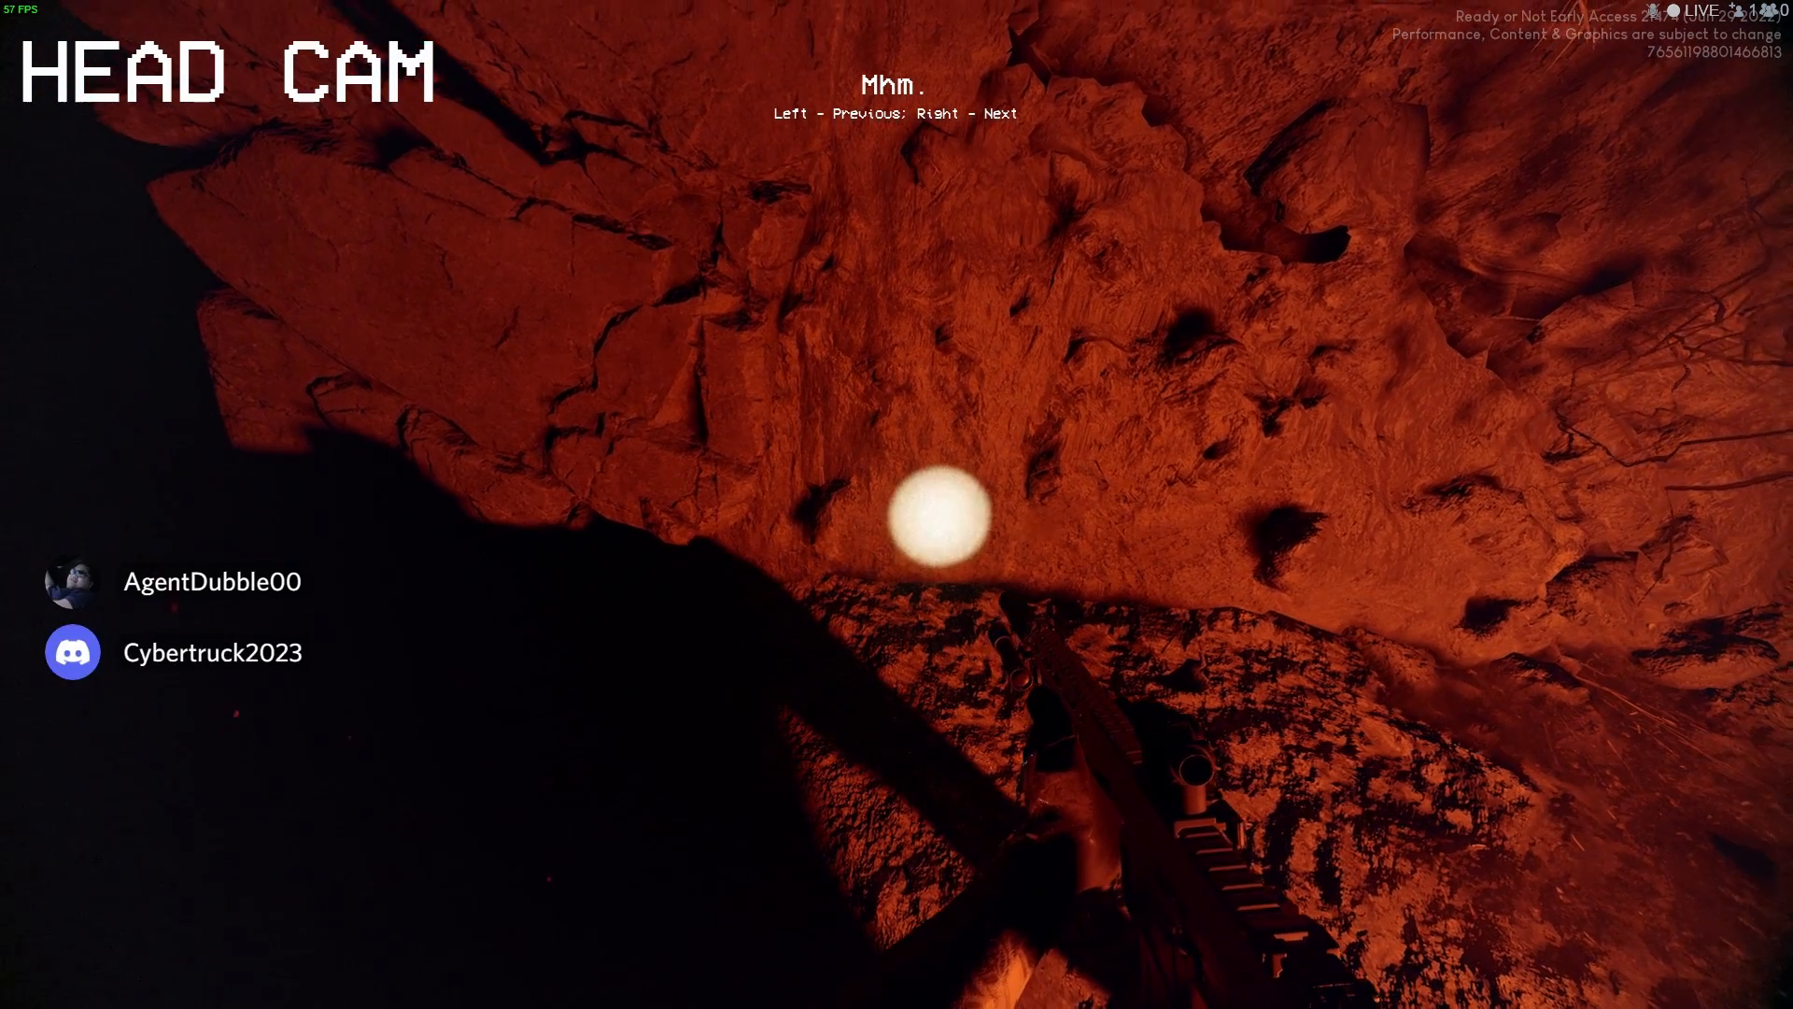